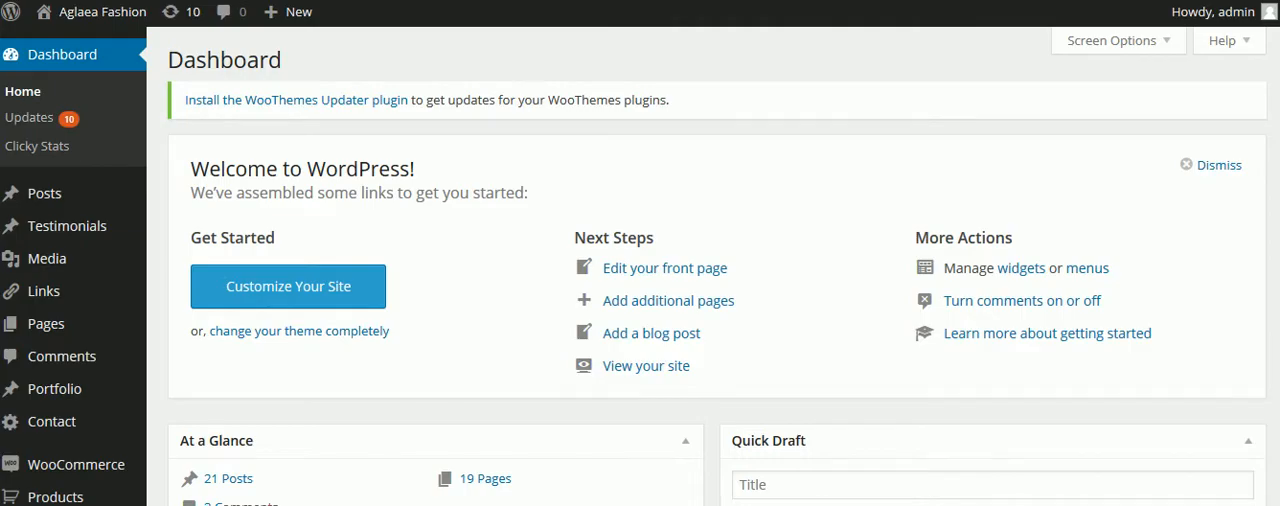
Go to Products > Attributes, where the existing Size attribute with its SMALL term is listed.
scroll(down, 3)
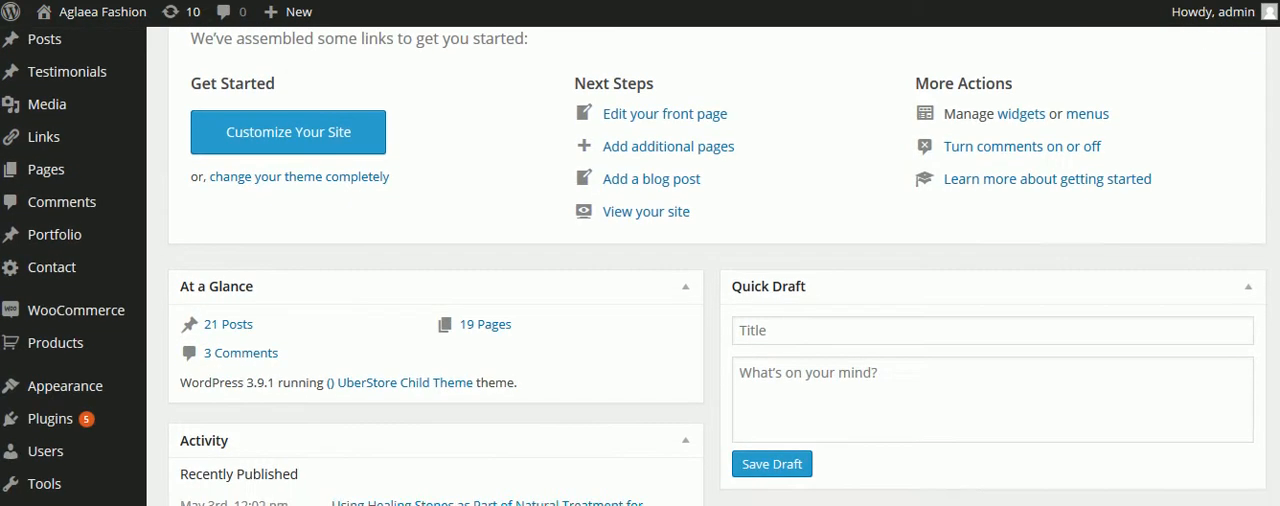
scroll(down, 3)
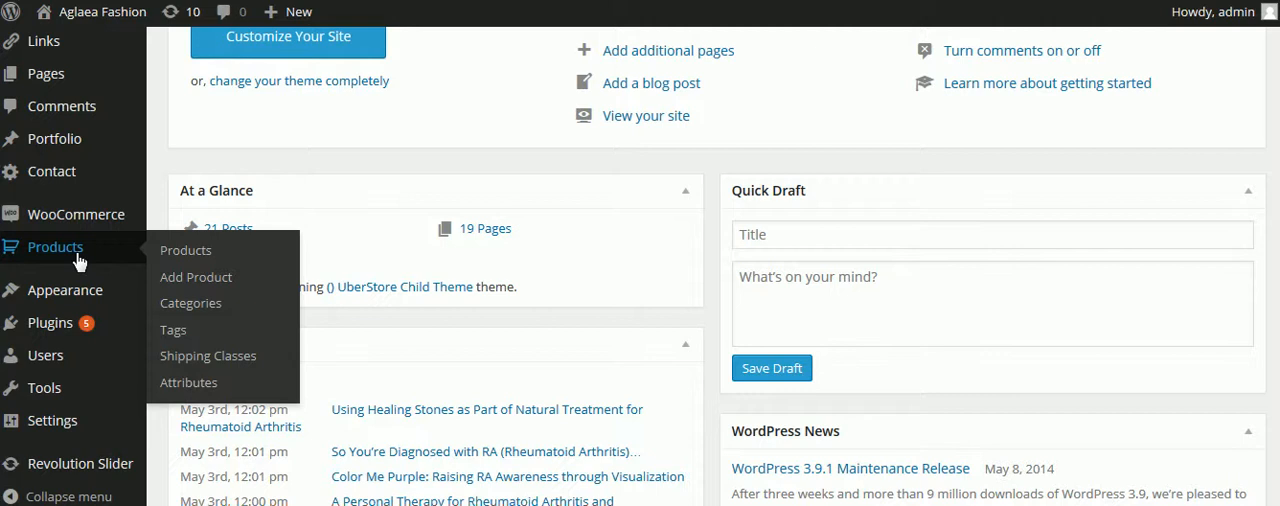
mouse_move(188, 382)
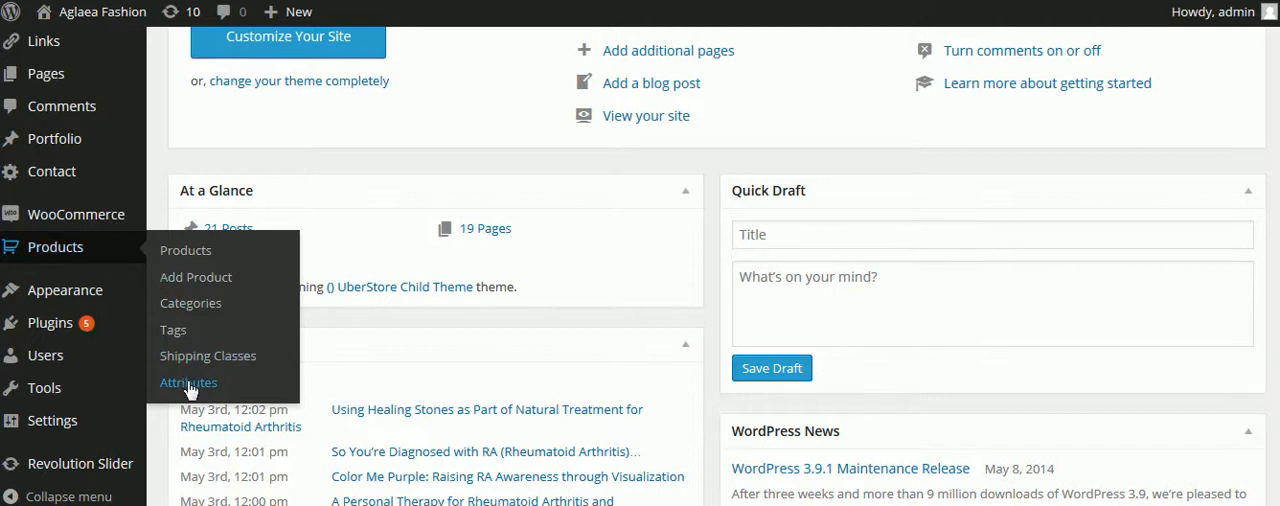
click(188, 382)
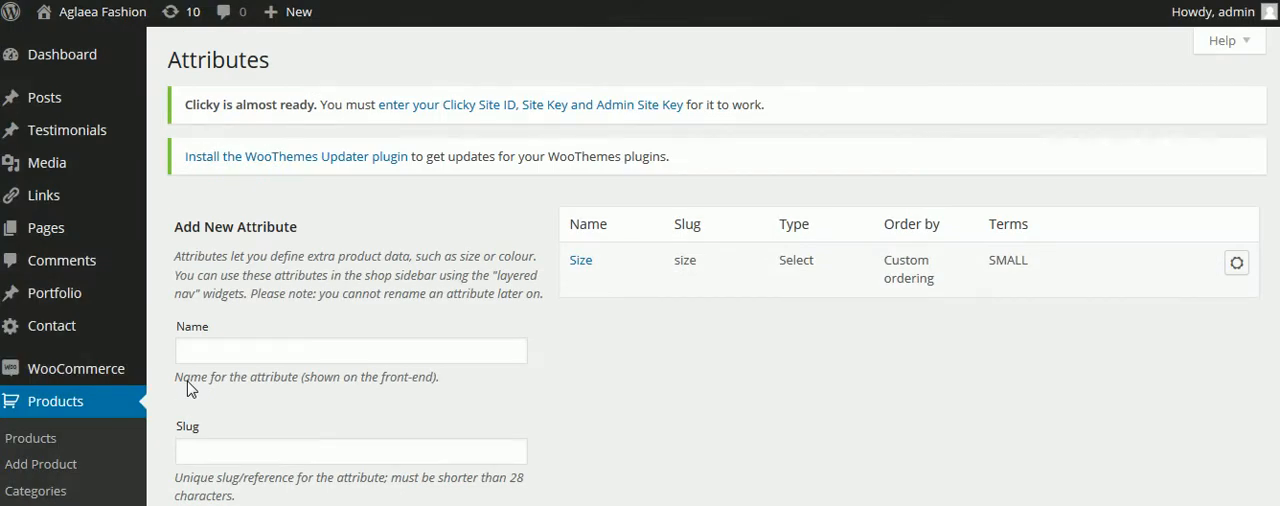
scroll(down, 3)
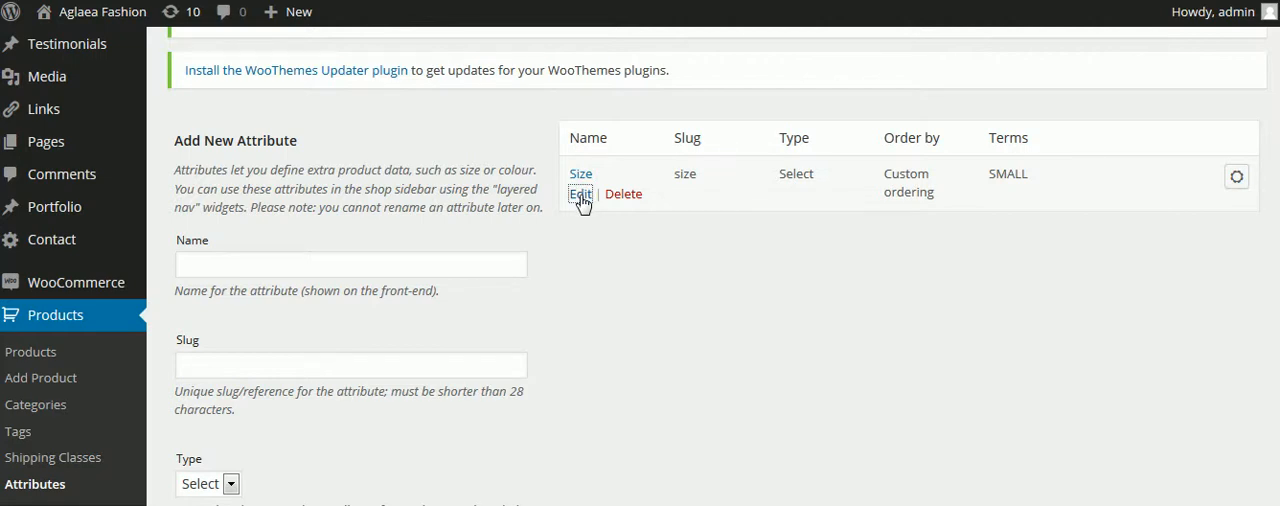
Review the Size attribute's Edit form, then return to the Products list.
click(580, 194)
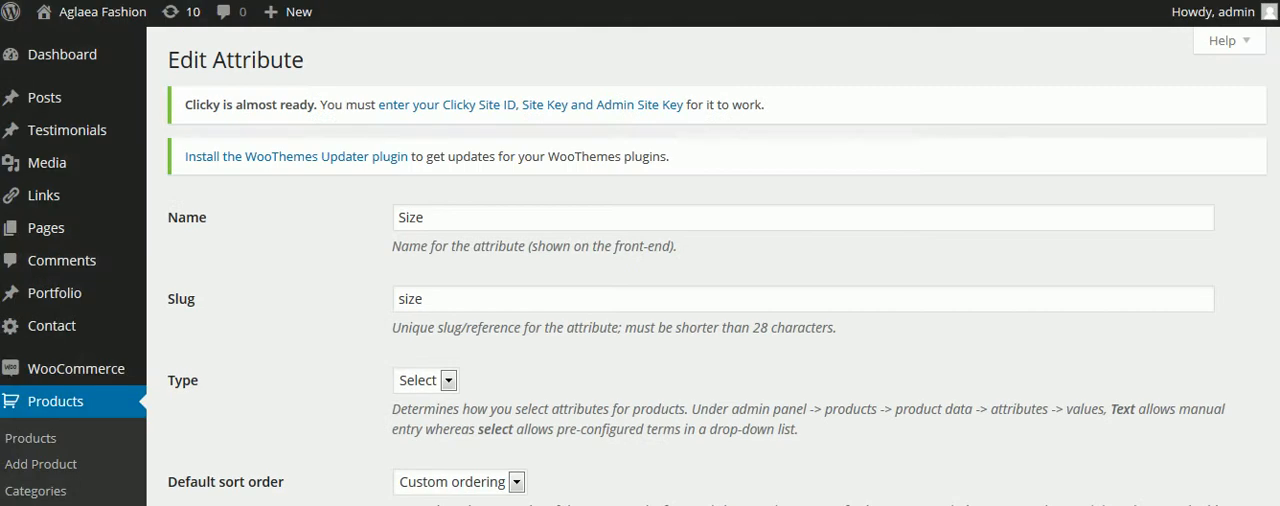
scroll(down, 3)
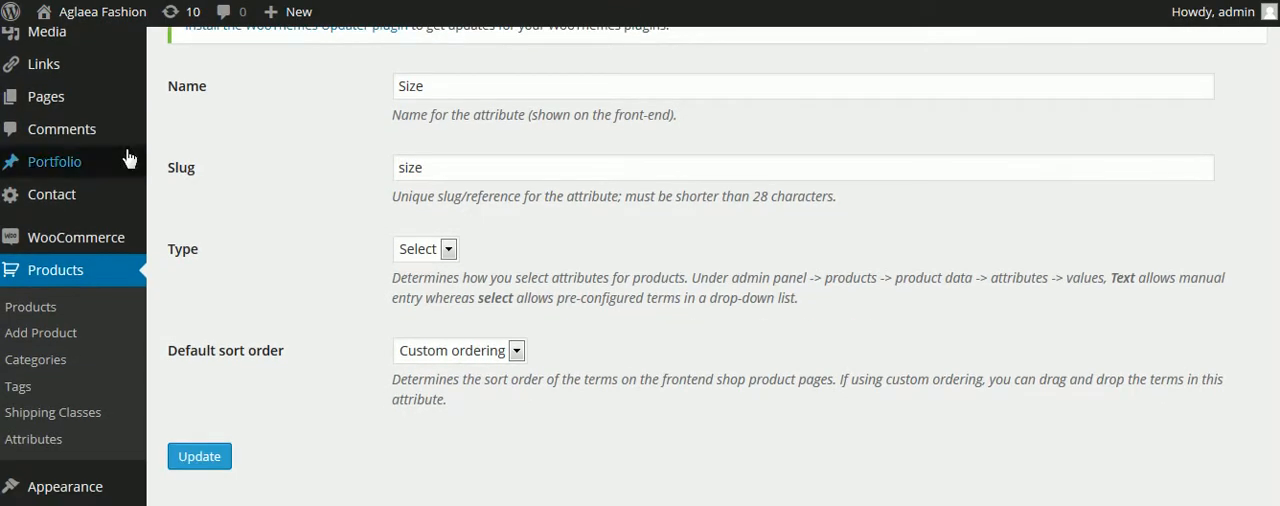
mouse_move(462, 188)
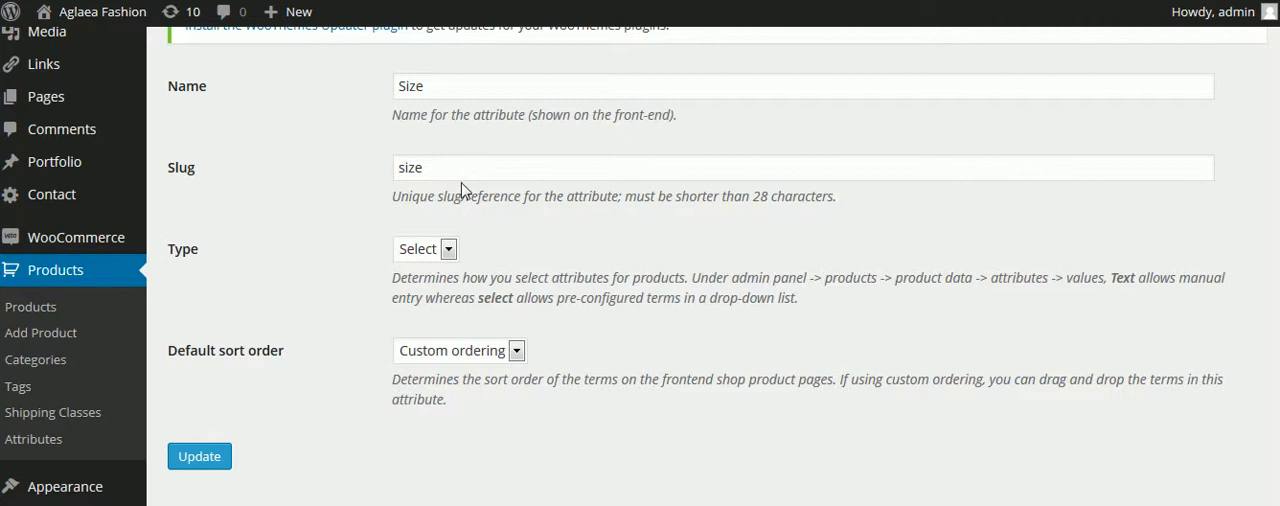
mouse_move(1130, 352)
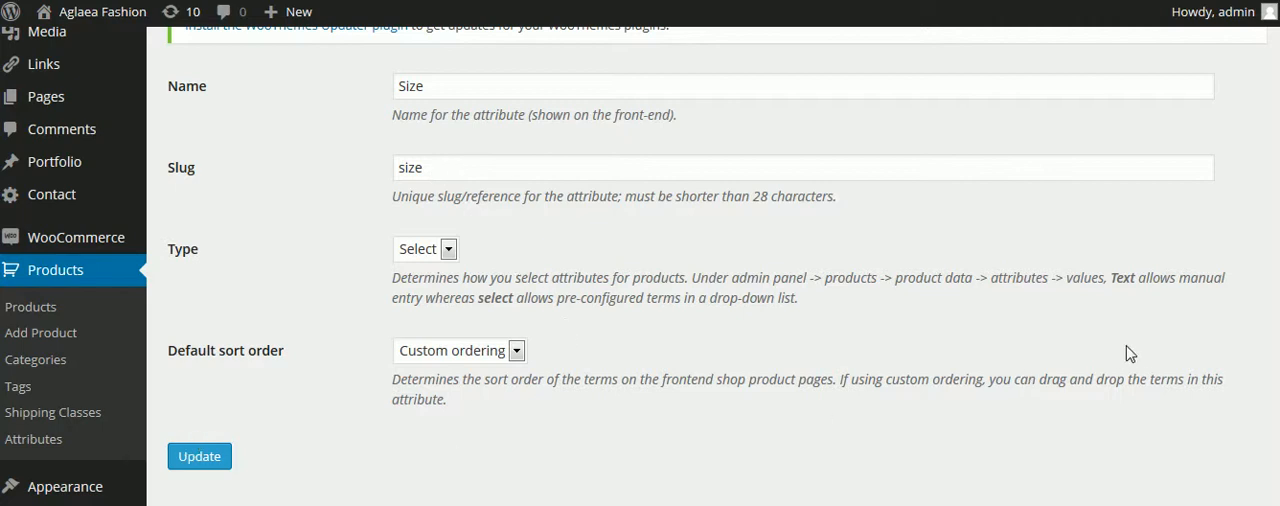
scroll(up, 3)
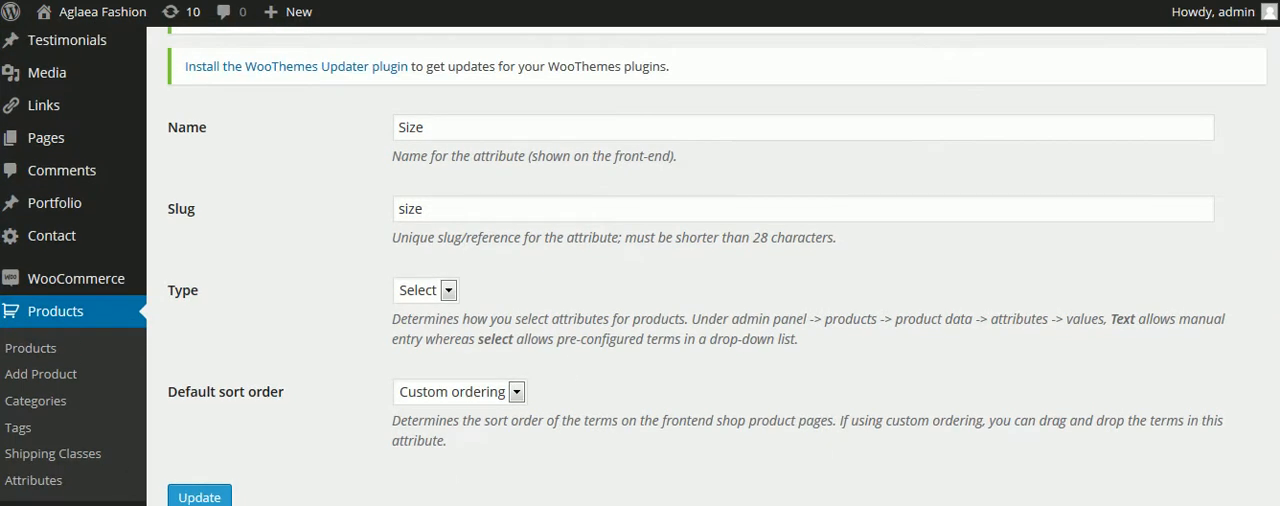
scroll(down, 3)
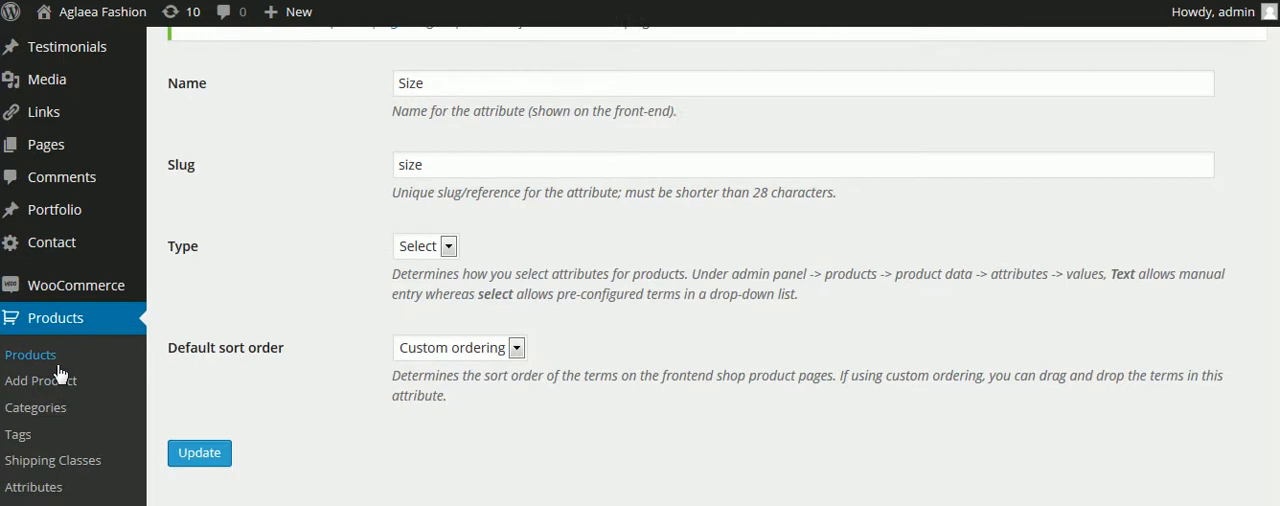
mouse_move(56, 368)
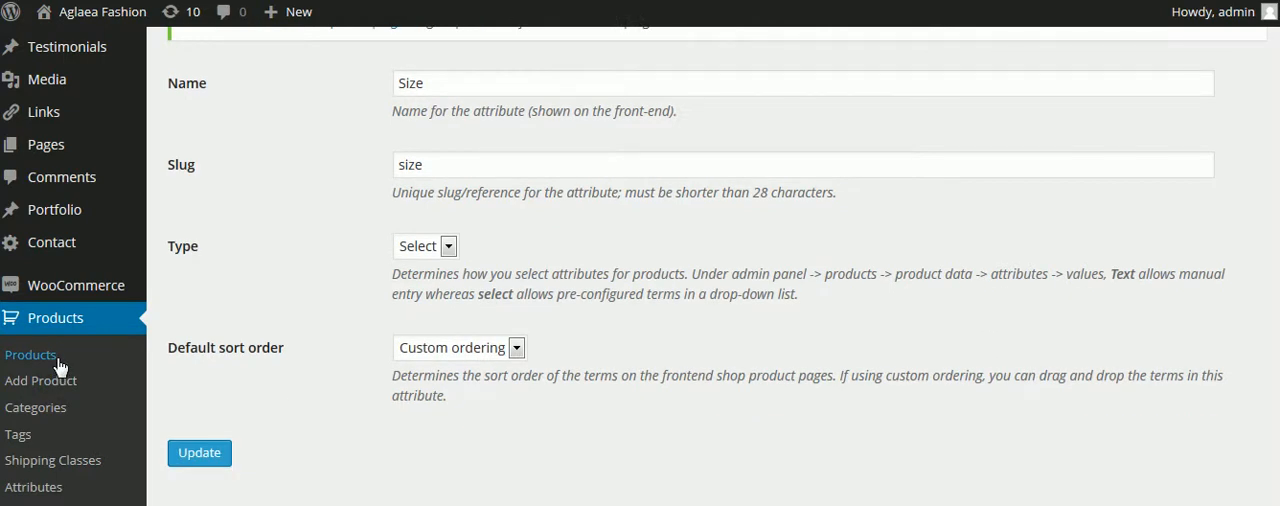
click(32, 354)
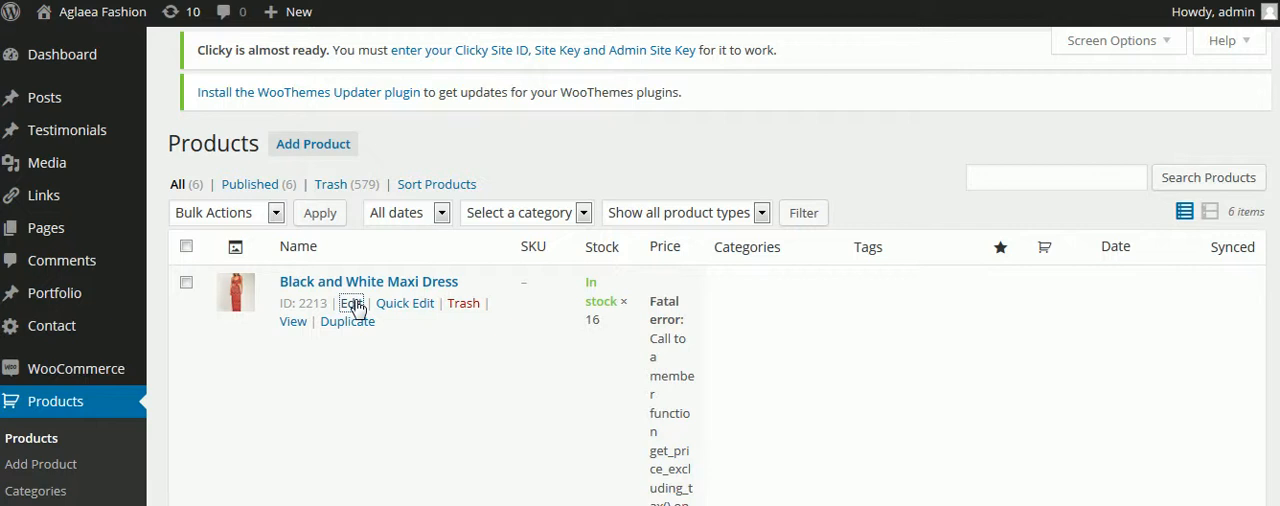
Edit the Black and White Maxi Dress from the Products list.
click(352, 304)
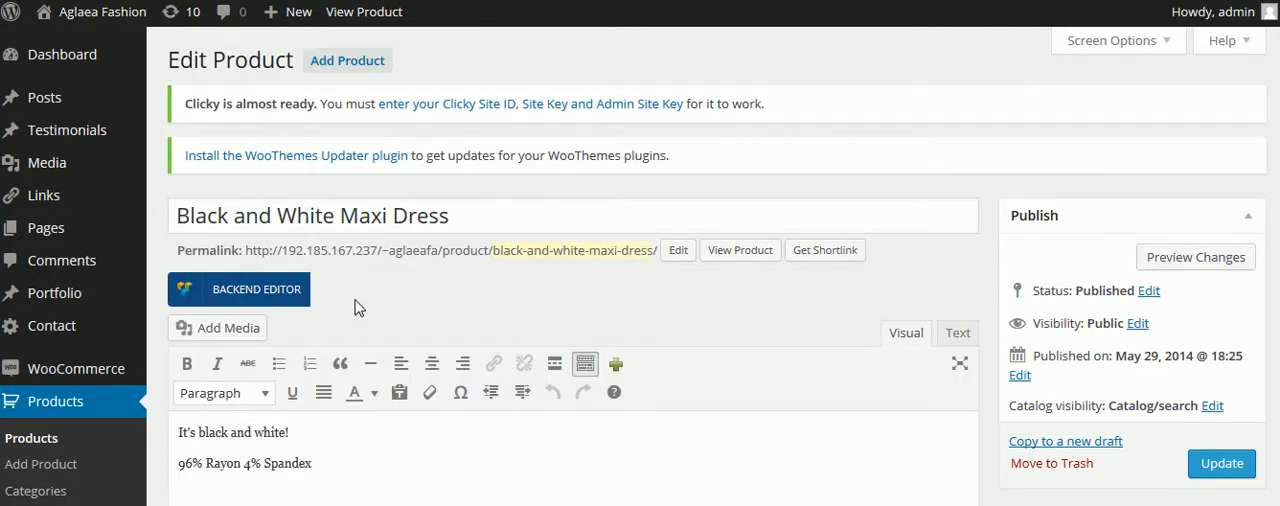
Set the dress's product type to Variable product in the Product Data box.
scroll(down, 3)
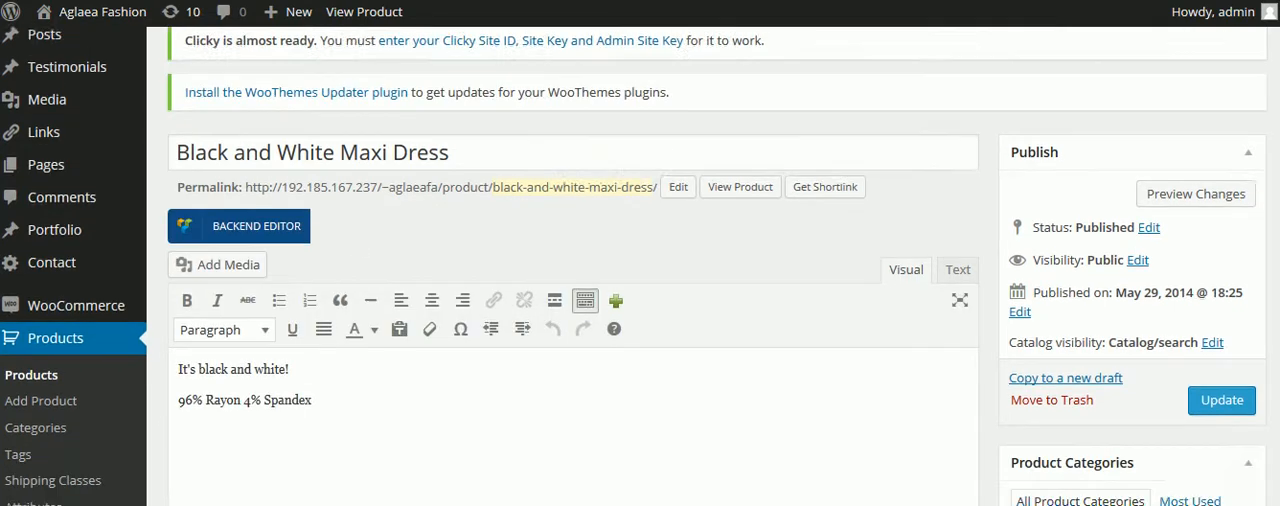
scroll(down, 3)
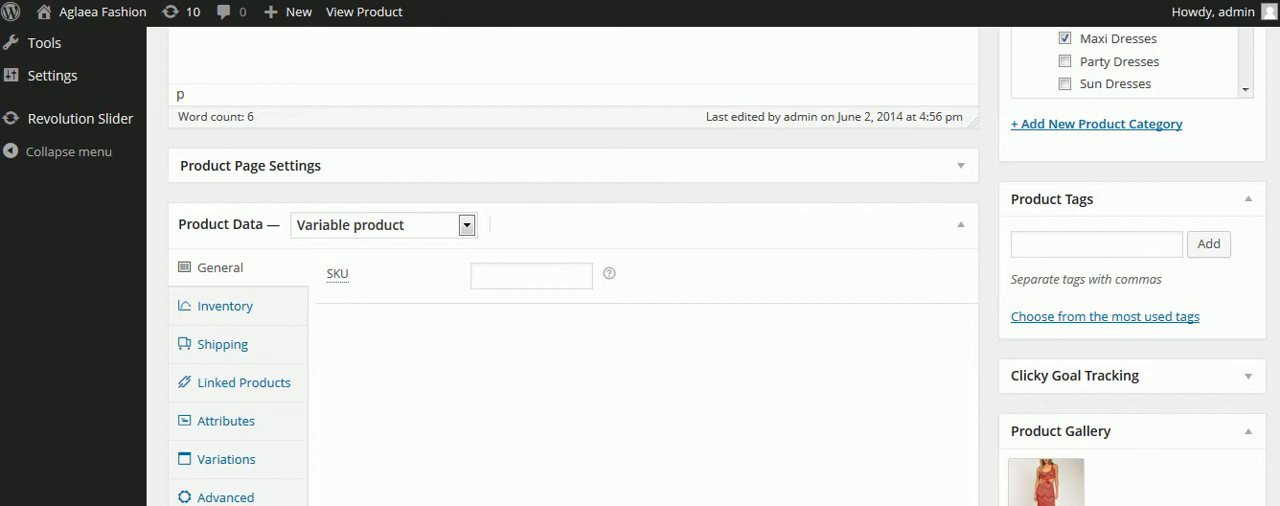
scroll(down, 3)
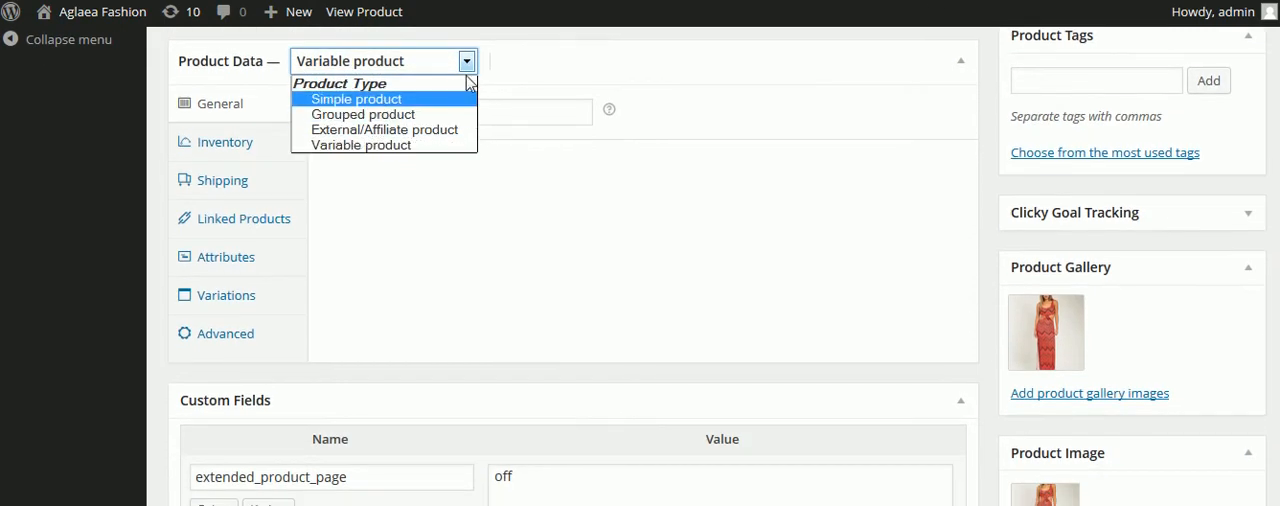
mouse_move(384, 144)
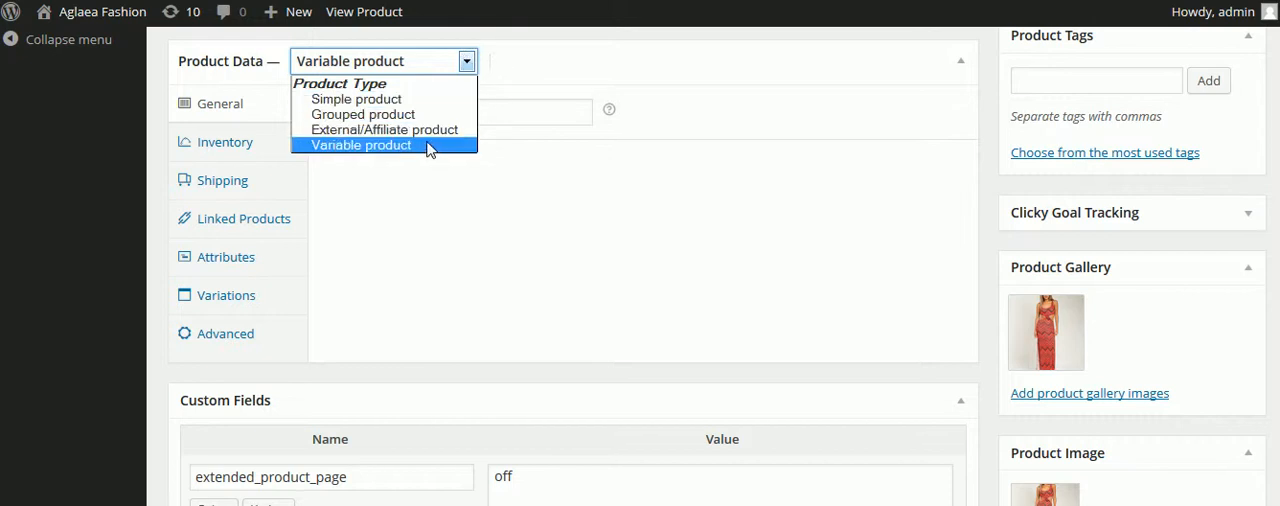
click(360, 144)
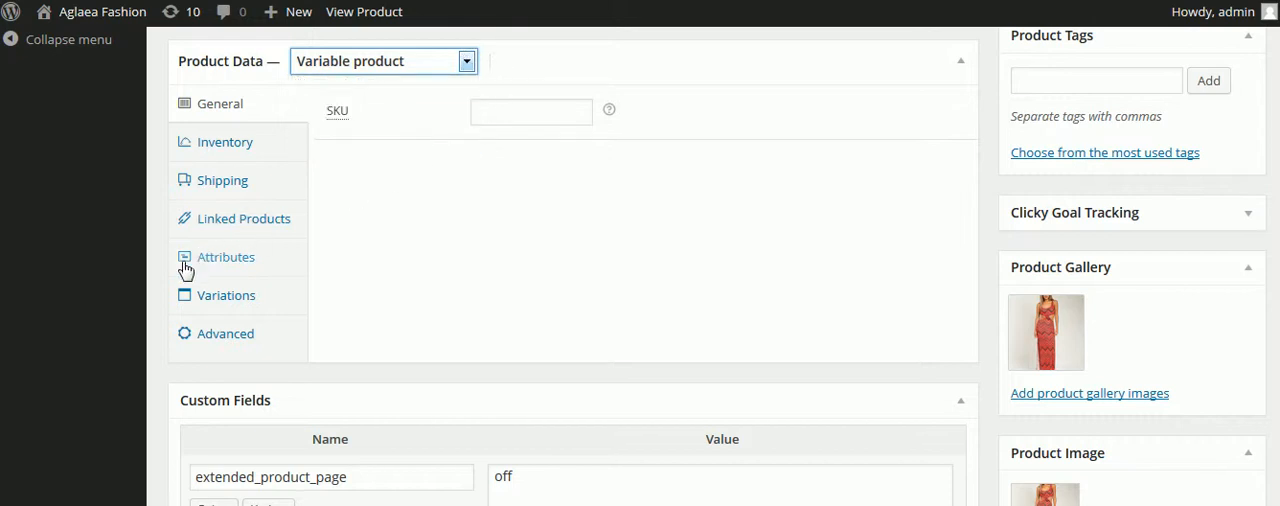
Show the dress's Size attribute, then its Small and Medium variations.
click(226, 256)
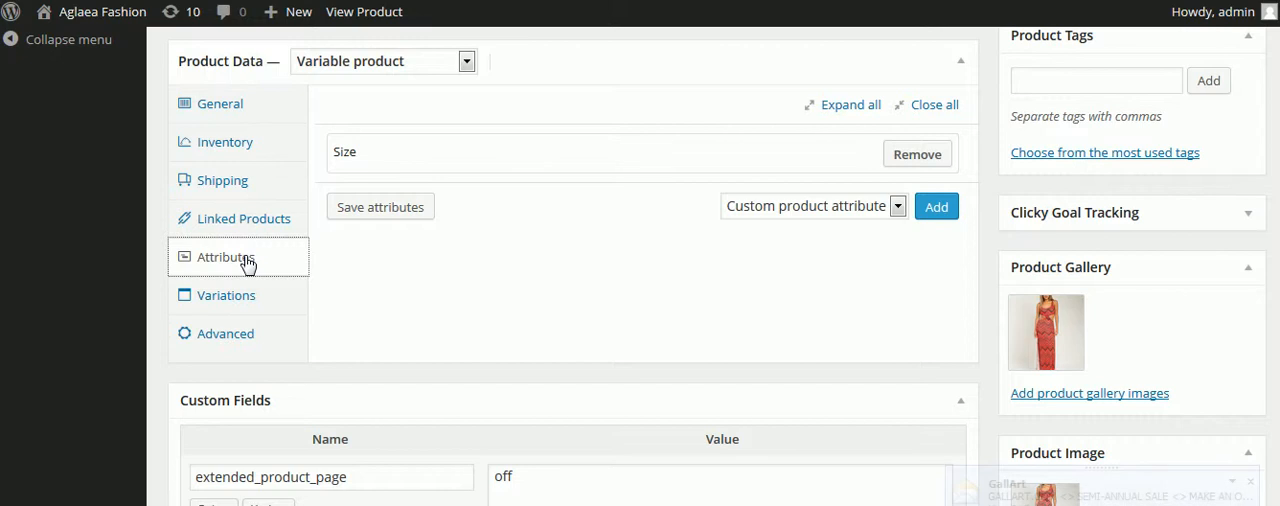
click(226, 296)
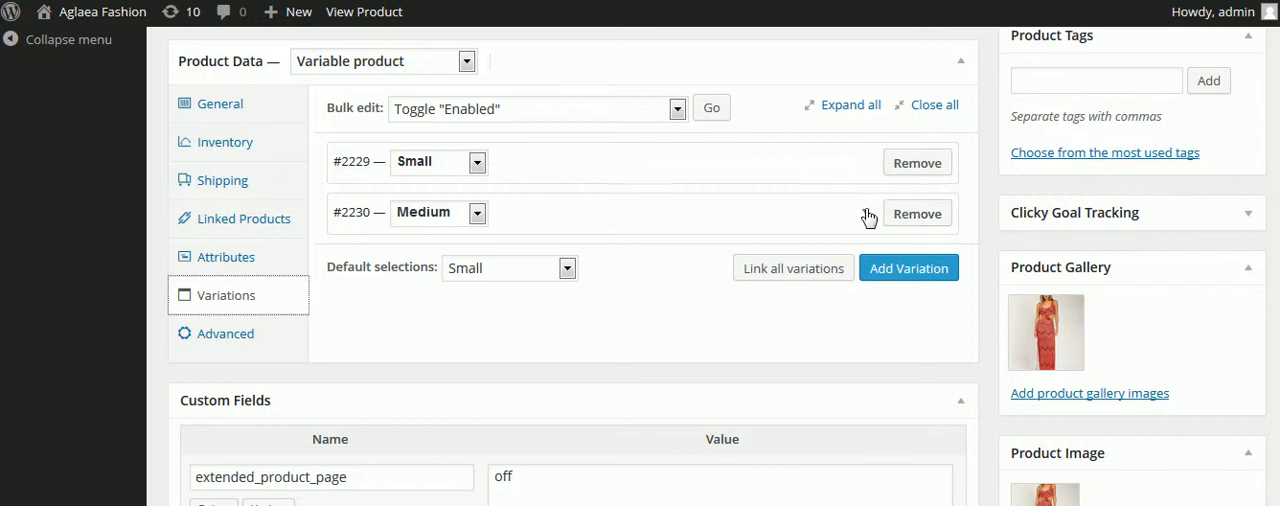
mouse_move(480, 218)
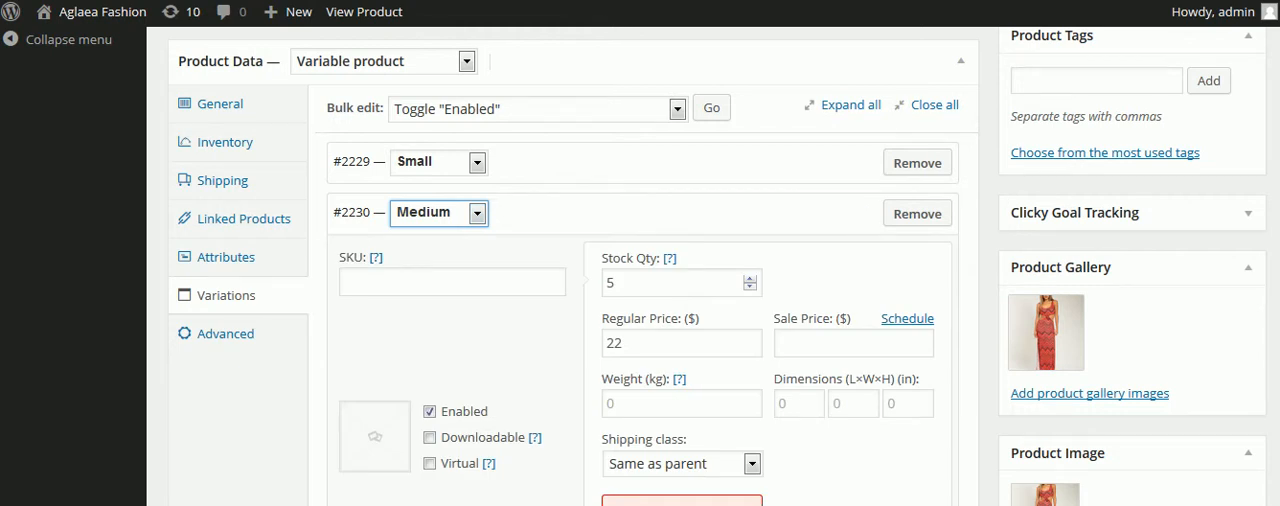
Show the Default selections size choices, Small through X Large, with Small set.
scroll(down, 3)
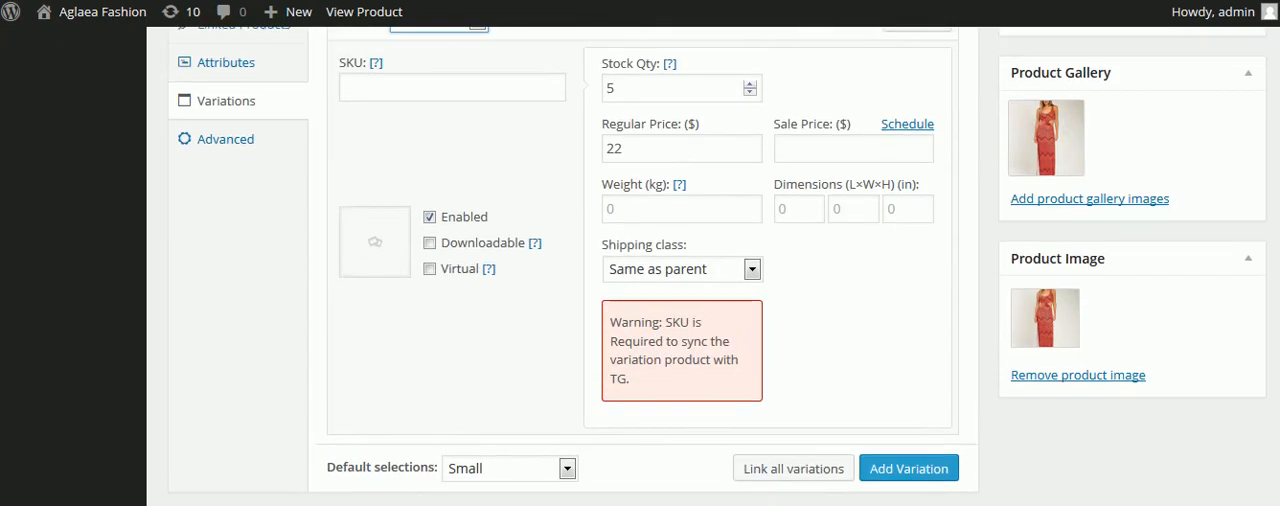
mouse_move(696, 92)
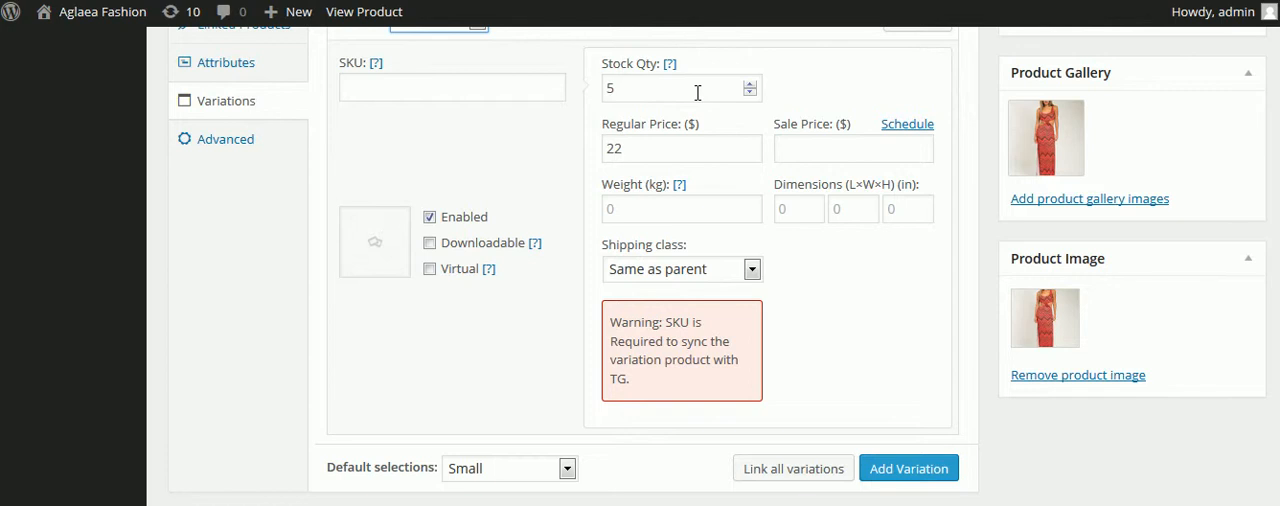
scroll(up, 3)
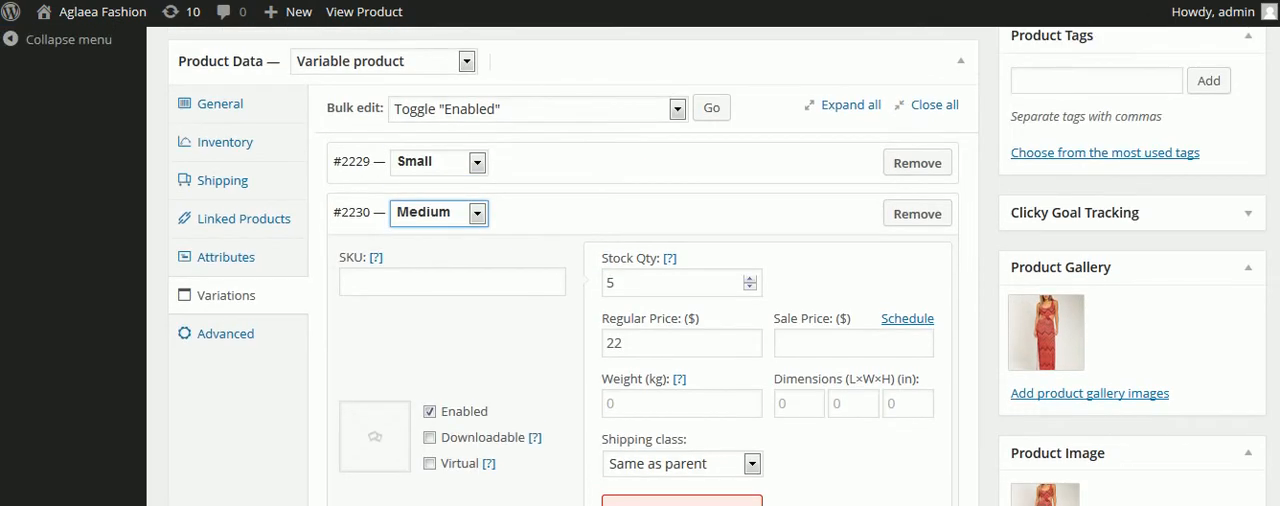
mouse_move(712, 272)
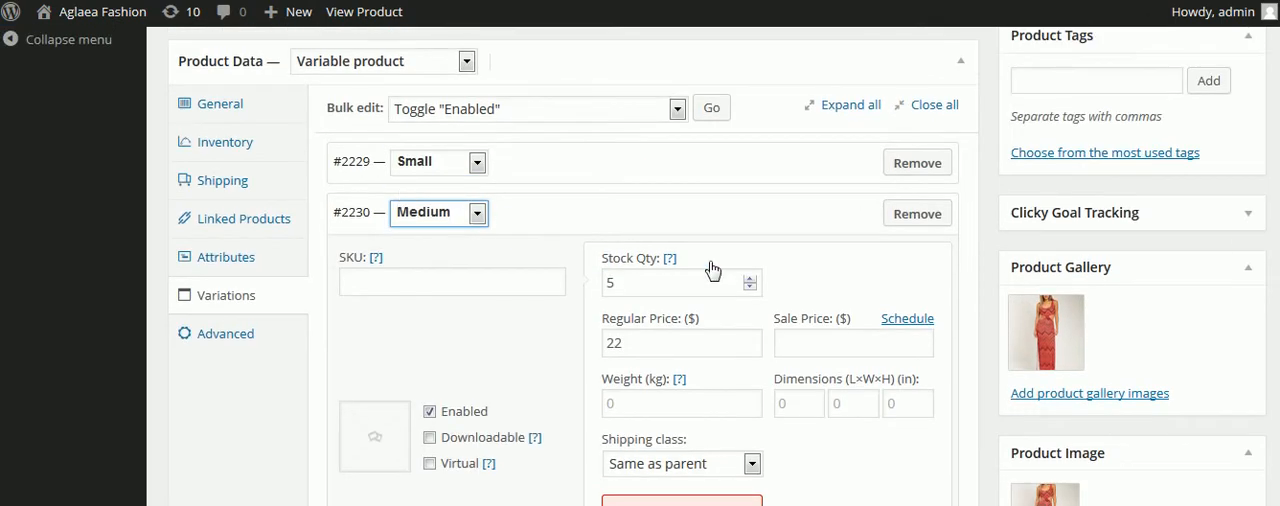
mouse_move(1236, 272)
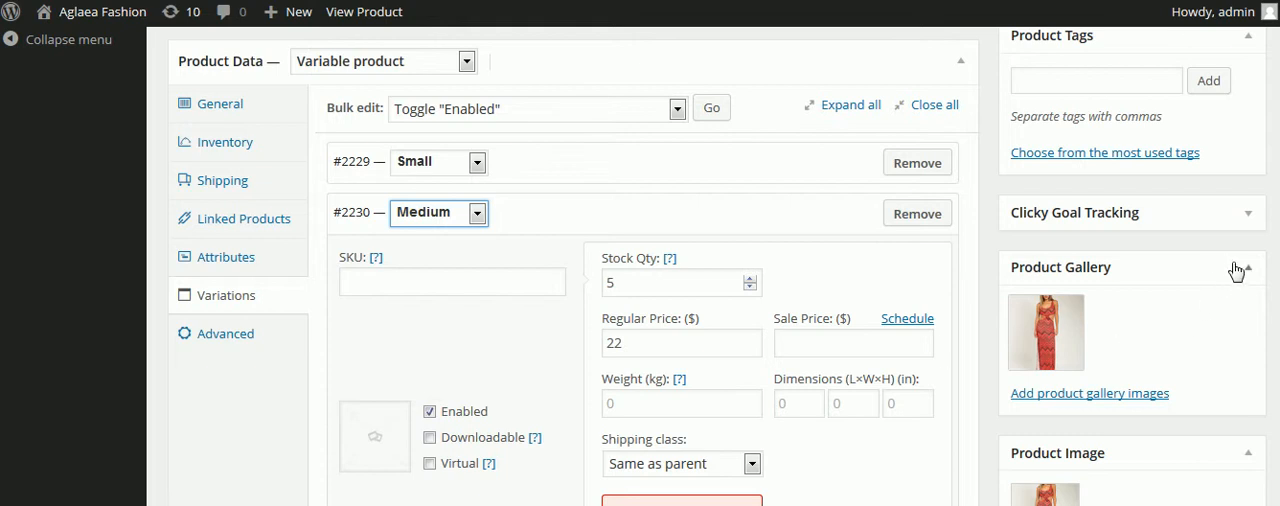
scroll(down, 3)
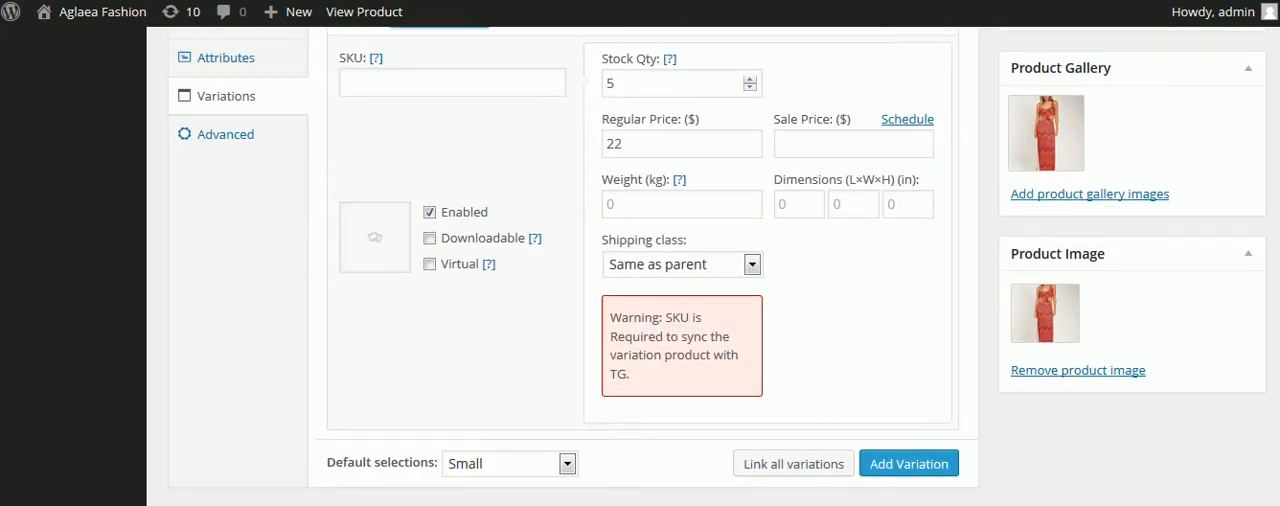
mouse_move(828, 172)
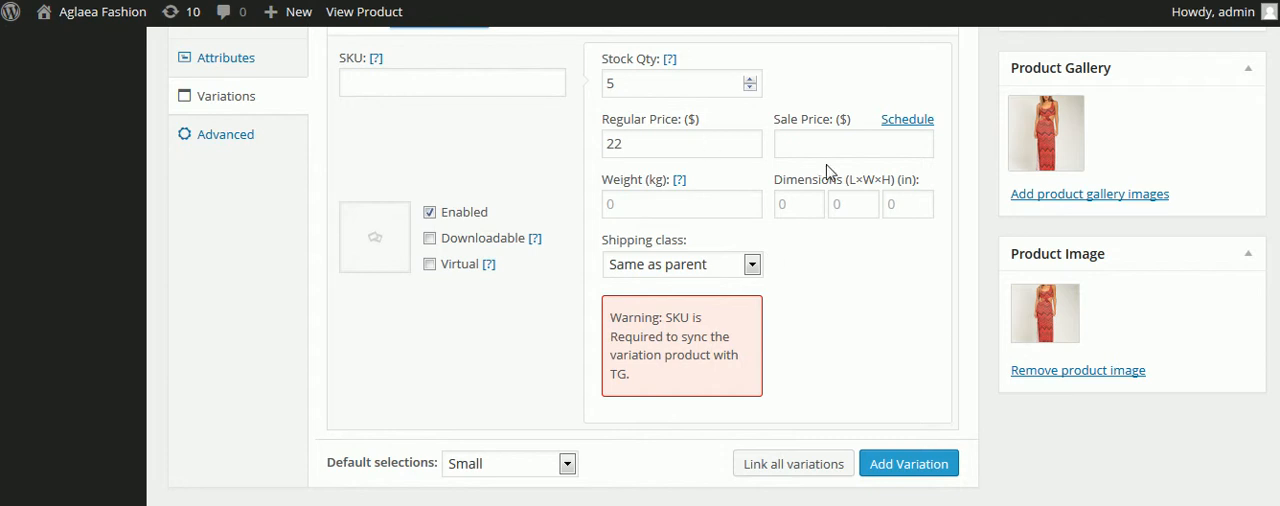
mouse_move(836, 220)
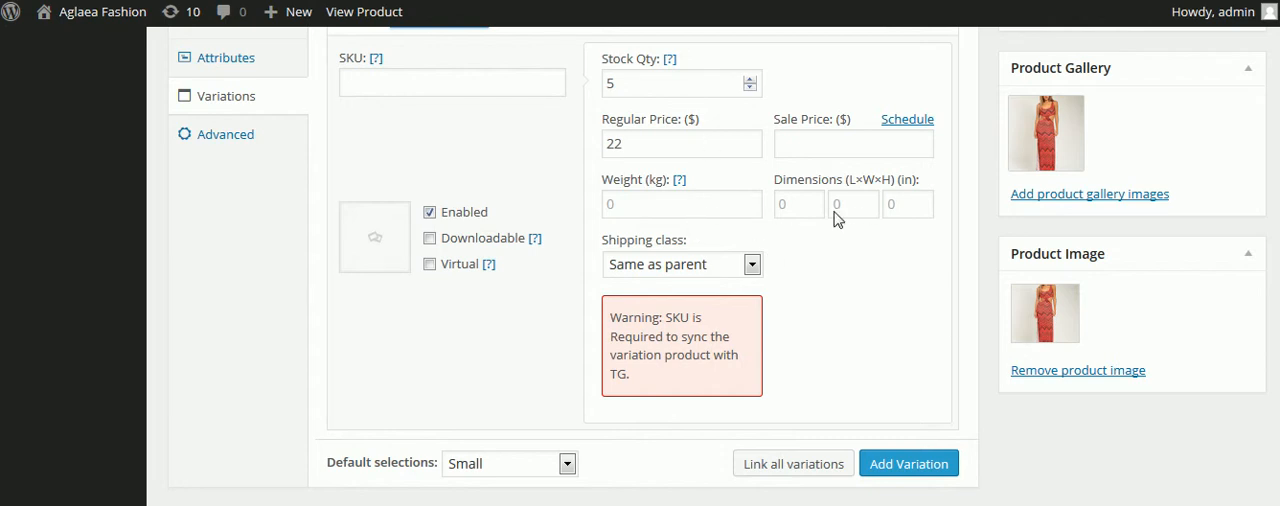
mouse_move(902, 288)
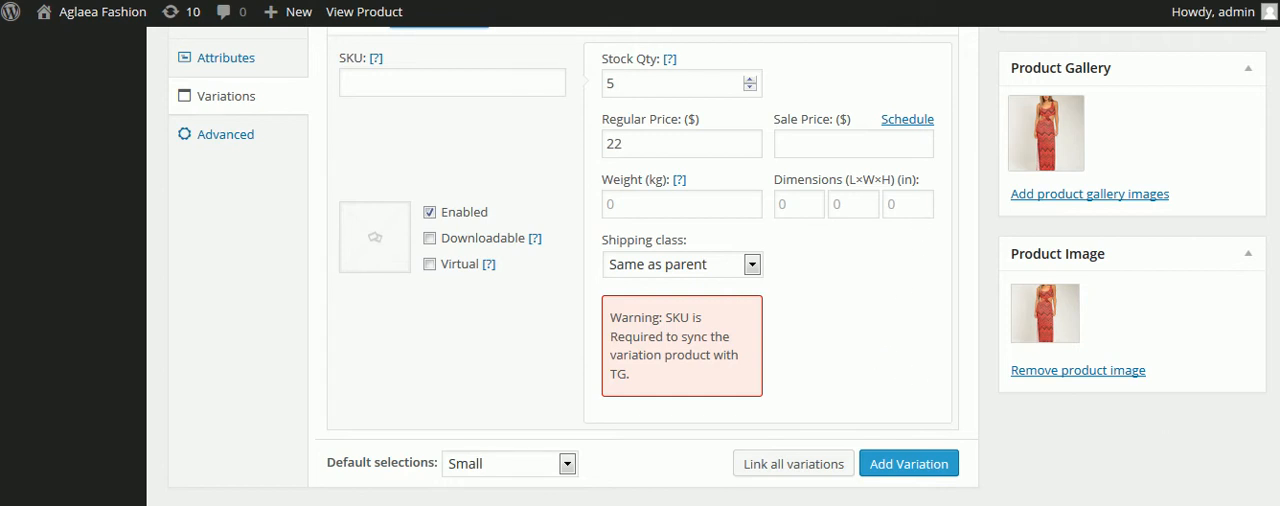
scroll(down, 3)
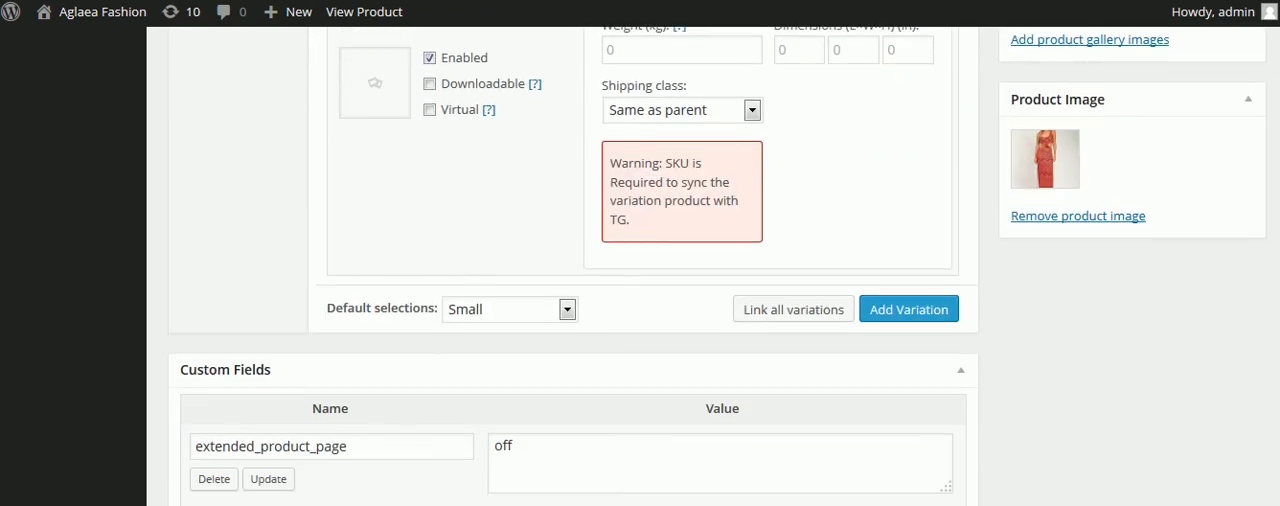
click(568, 308)
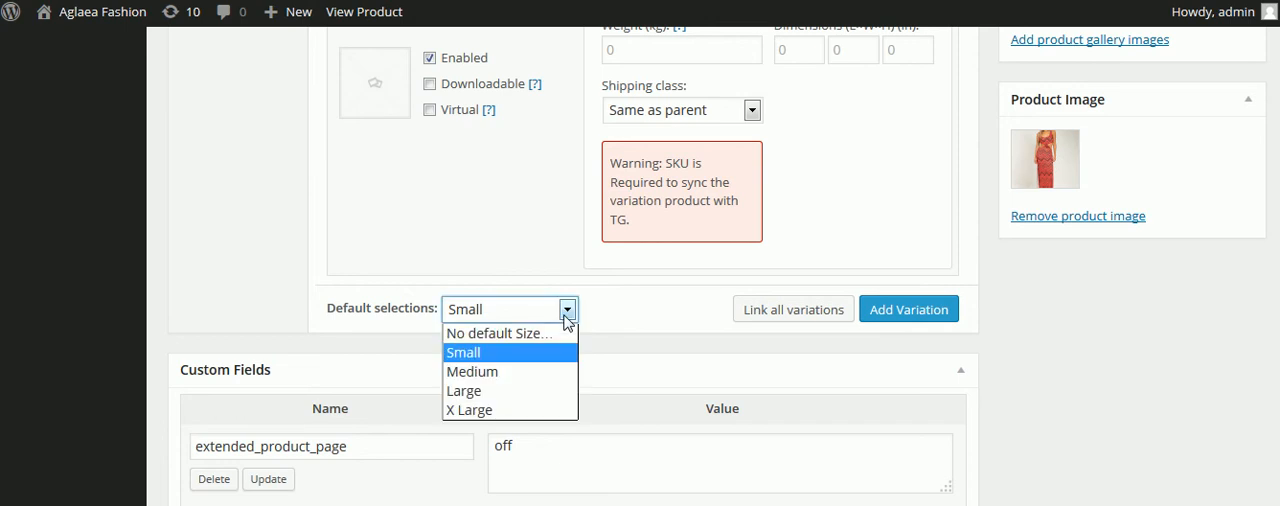